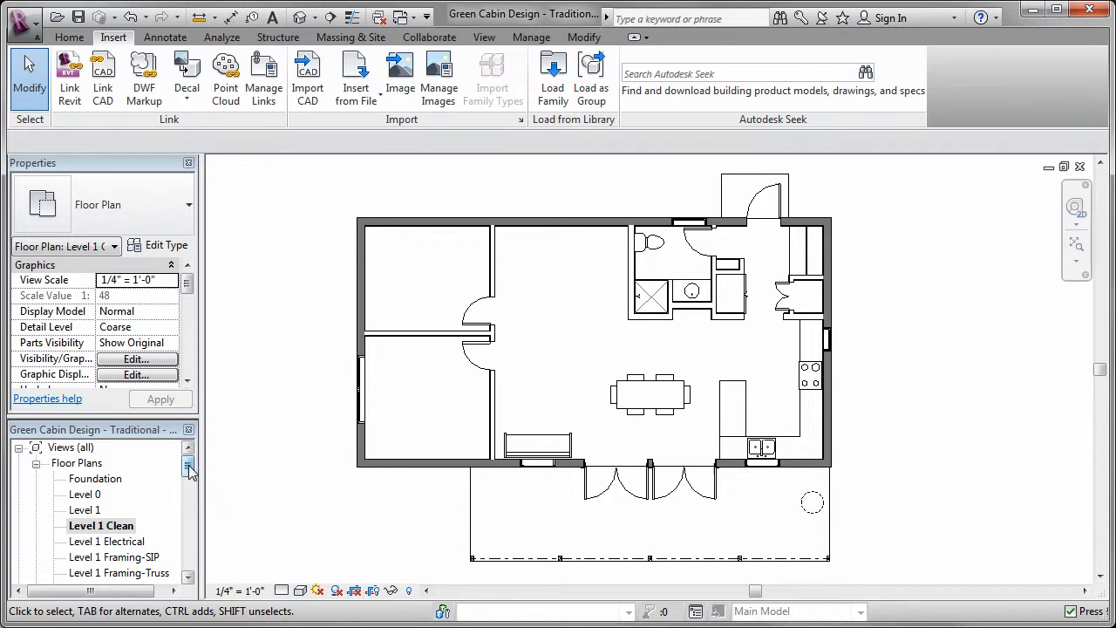
View Section 2 and the Wall Schedule, then open the 05-E4 wall assembly drafting view.
scroll("down", 3)
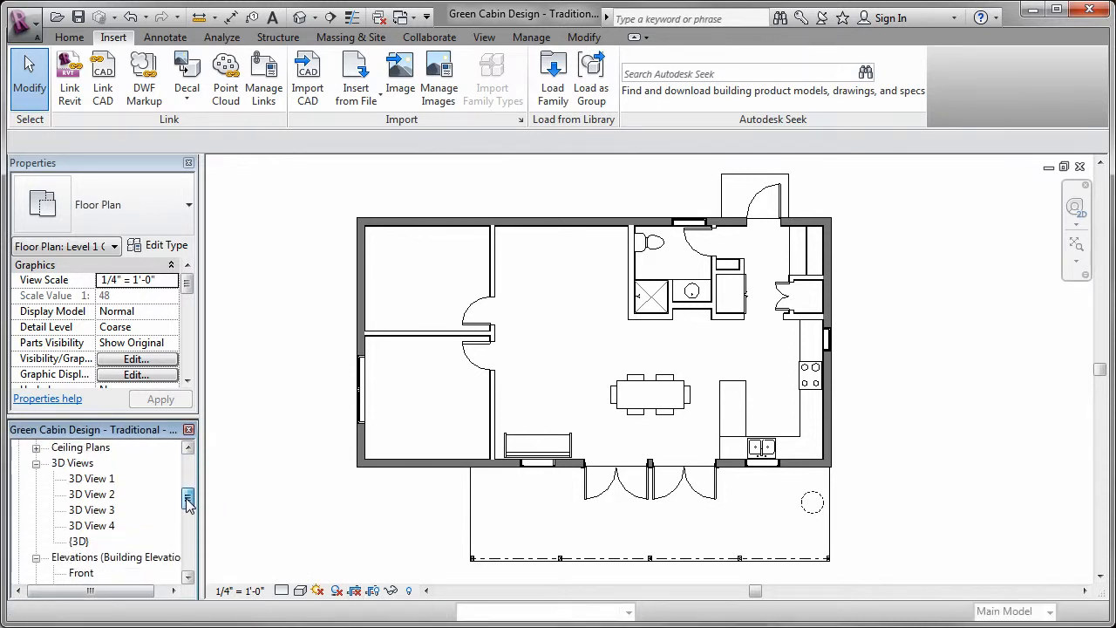
double_click(79, 541)
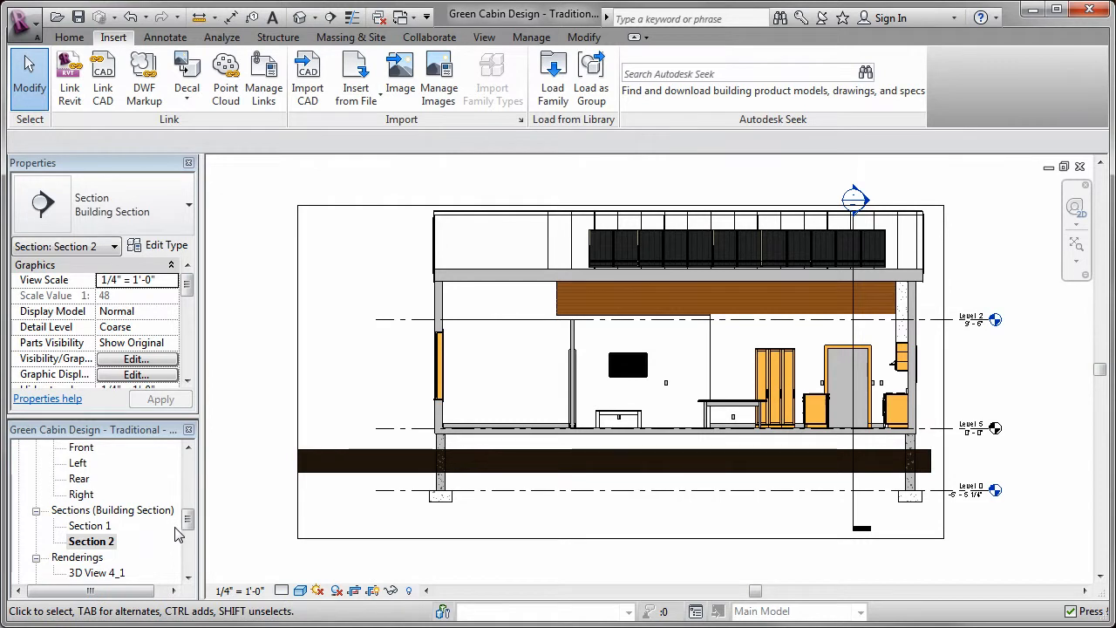
scroll("down", 3)
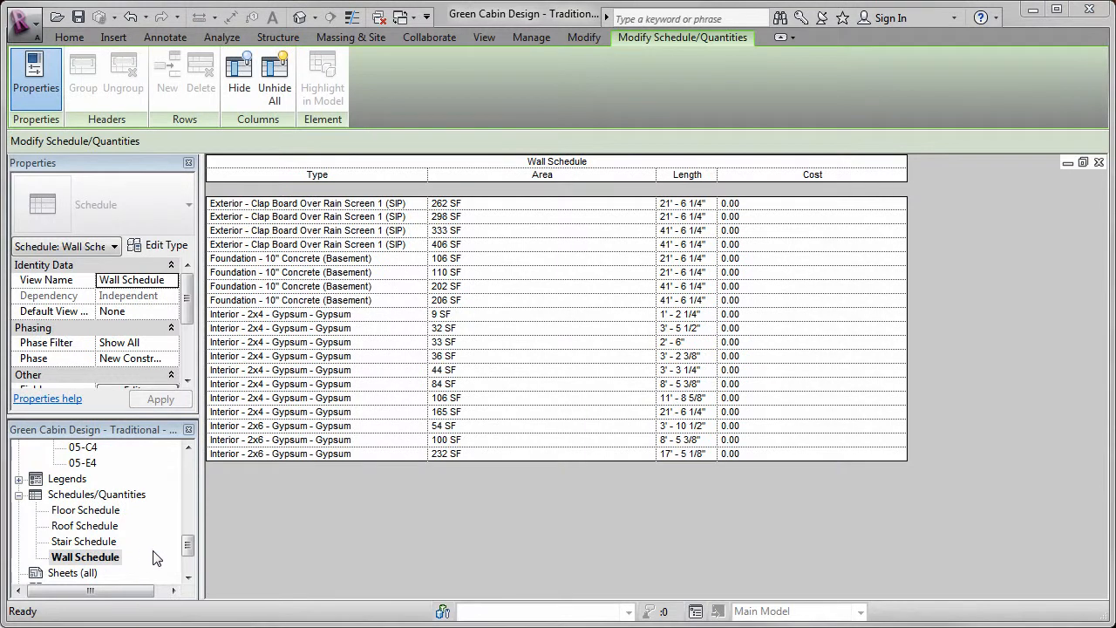
left_click(112, 36)
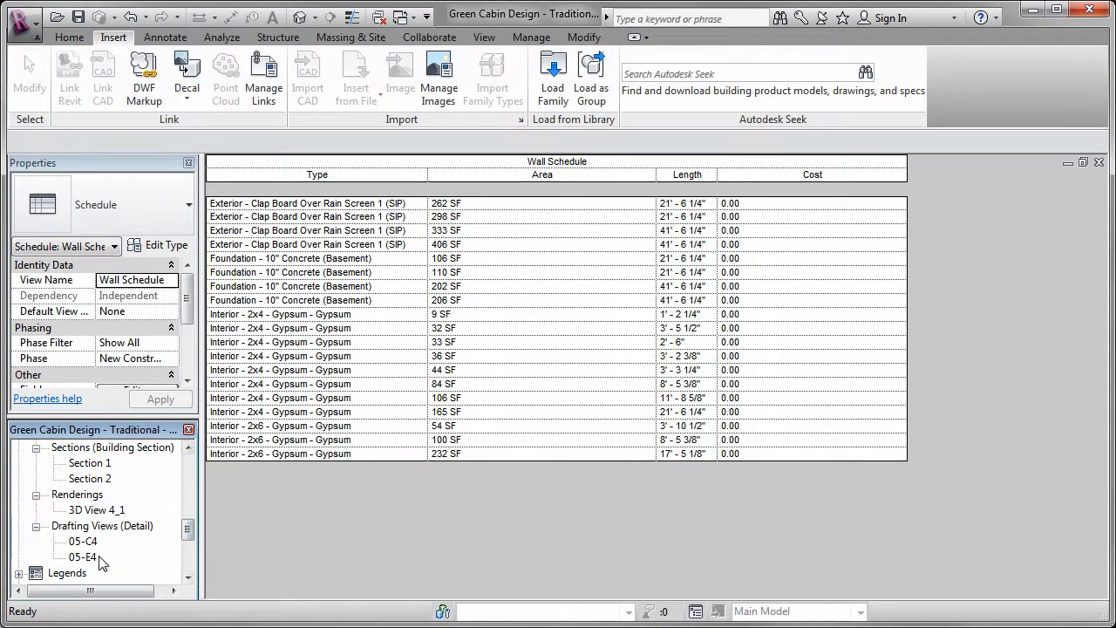
double_click(83, 556)
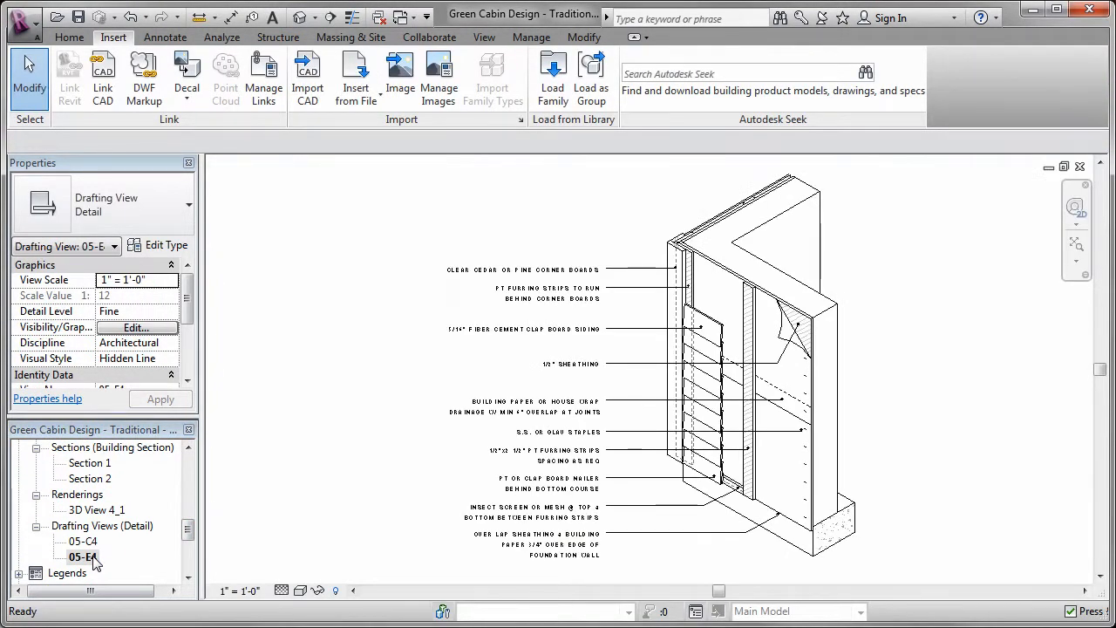